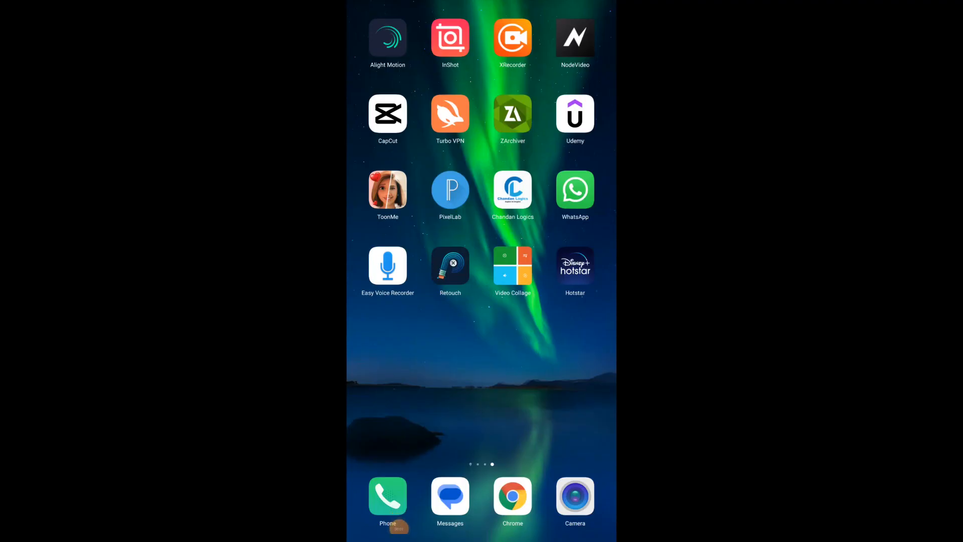
Launch Alight Motion and set up a 9:16, 1080p, 30 fps project with transparent background.
left_click(387, 38)
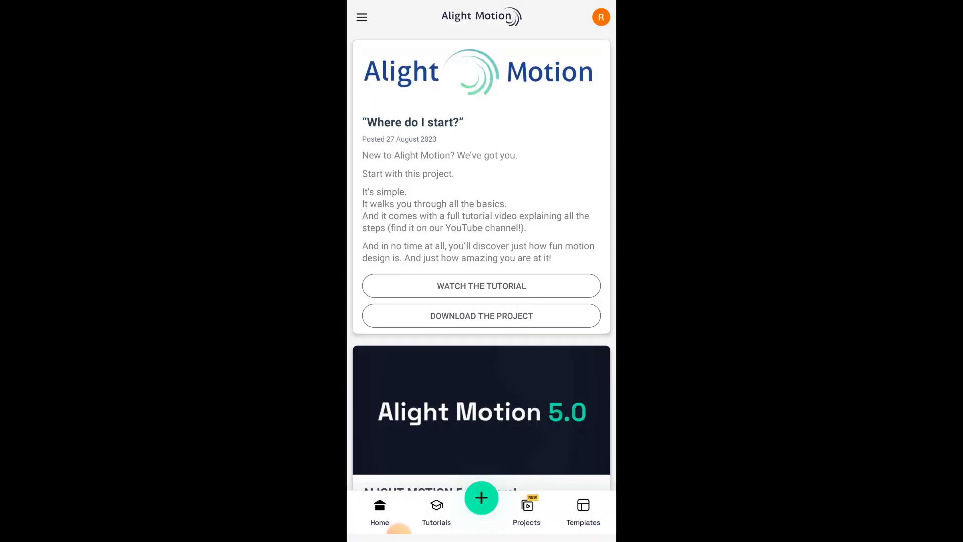
left_click(481, 498)
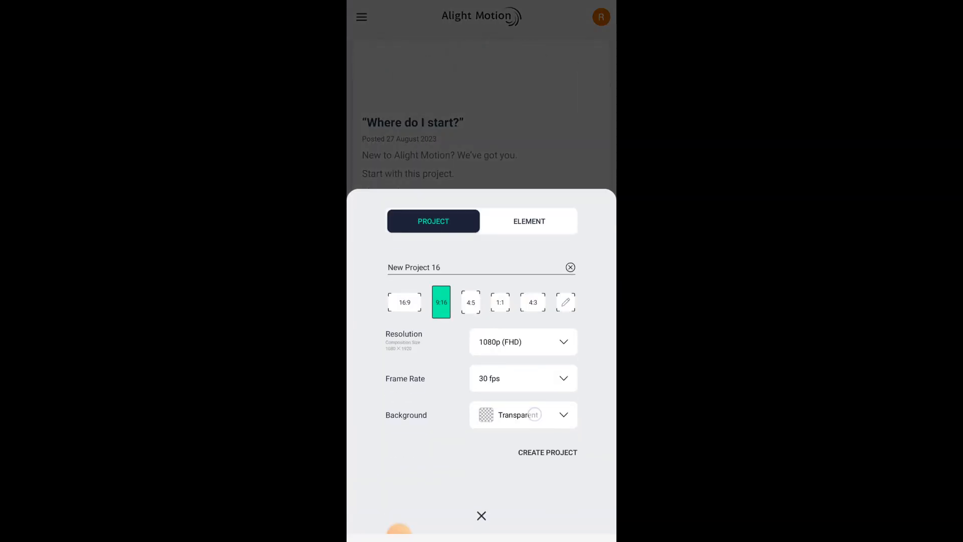
left_click(523, 415)
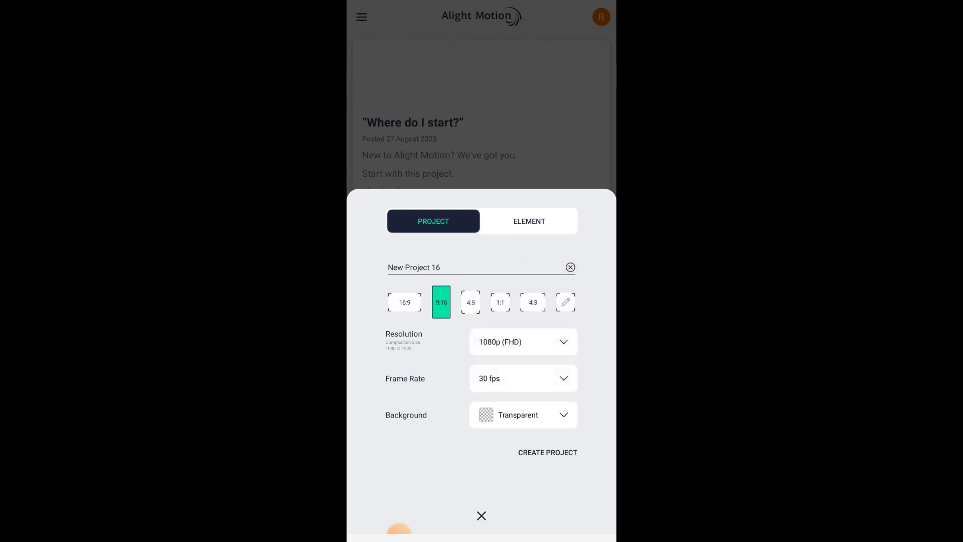
Create New Project 16 and add the beach walking video from Media.
left_click(547, 452)
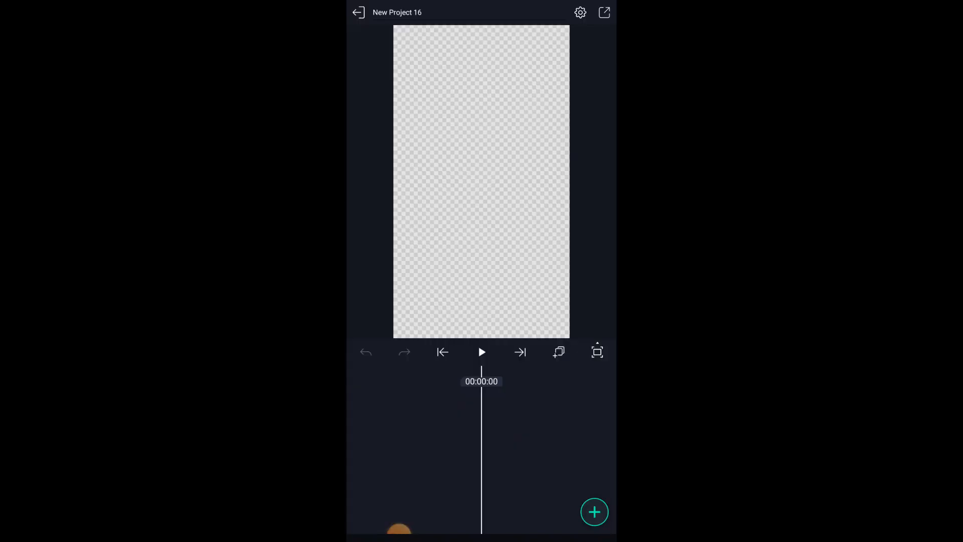
left_click(594, 512)
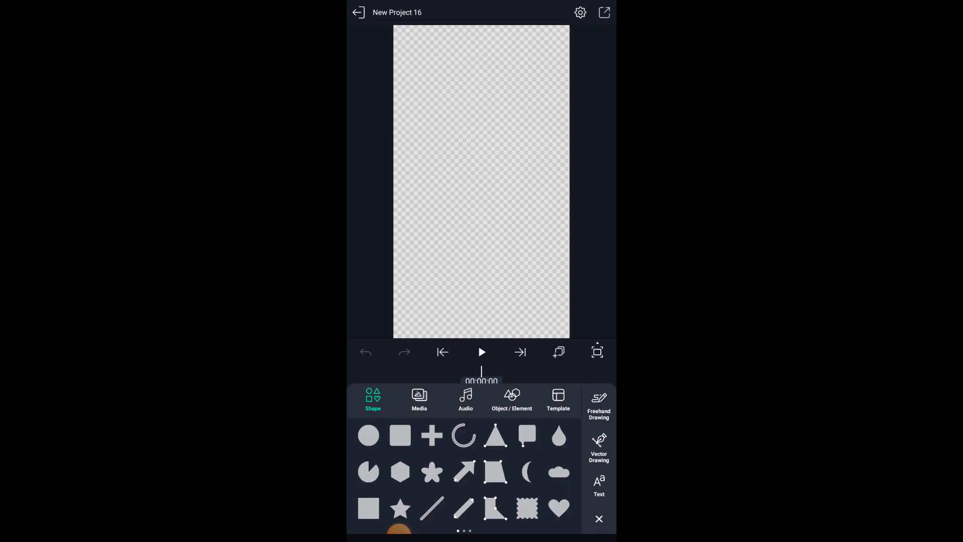
left_click(419, 399)
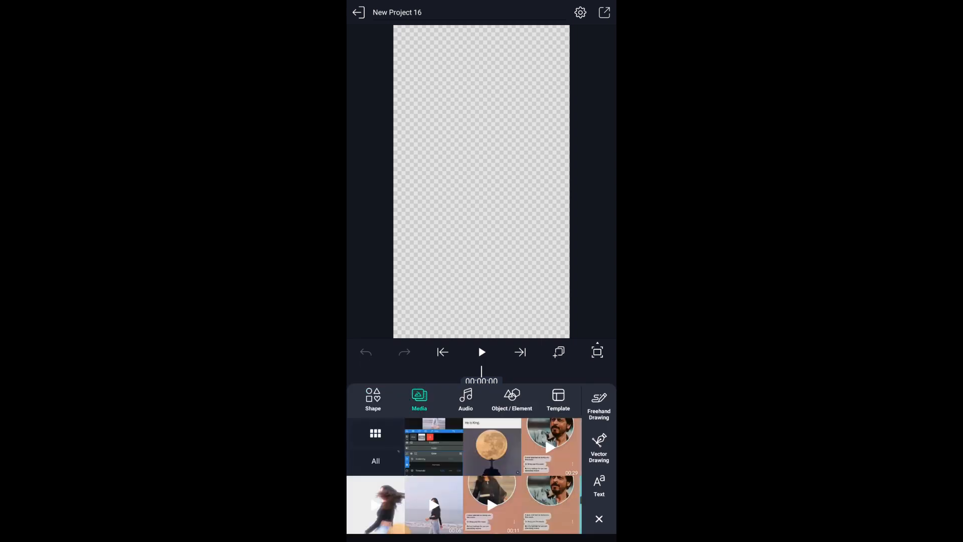
left_click(599, 518)
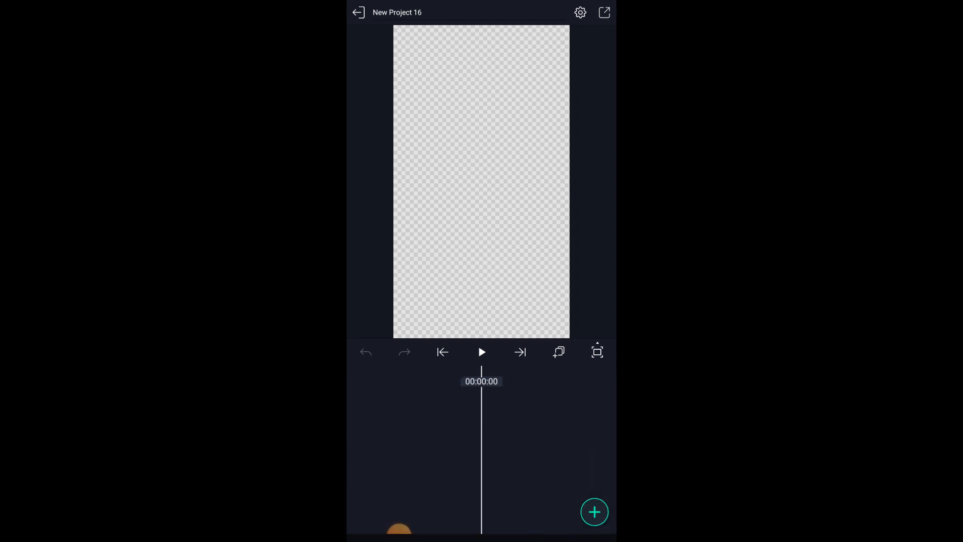
left_click(593, 511)
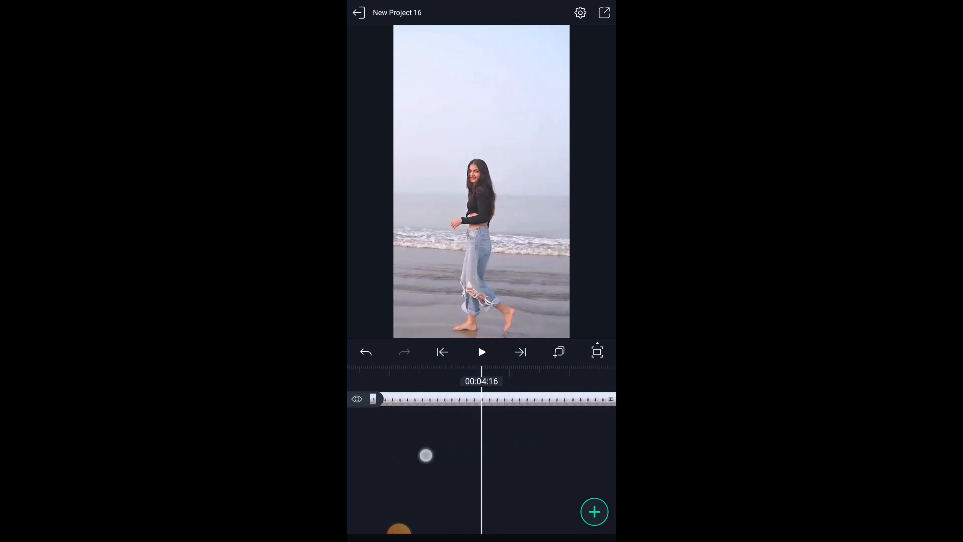
Add a purple Circle 1 shape and scale it to 876 by 876.
left_click(594, 511)
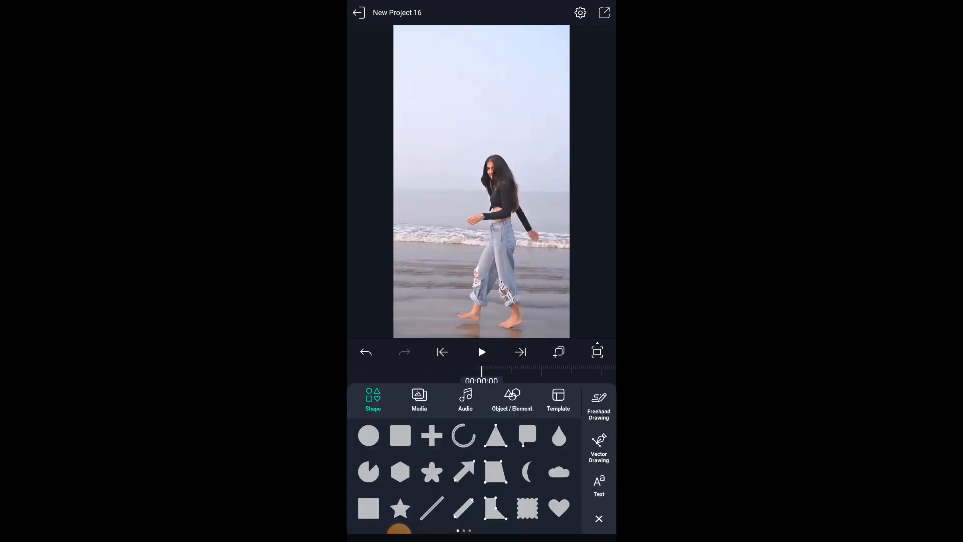
left_click(368, 435)
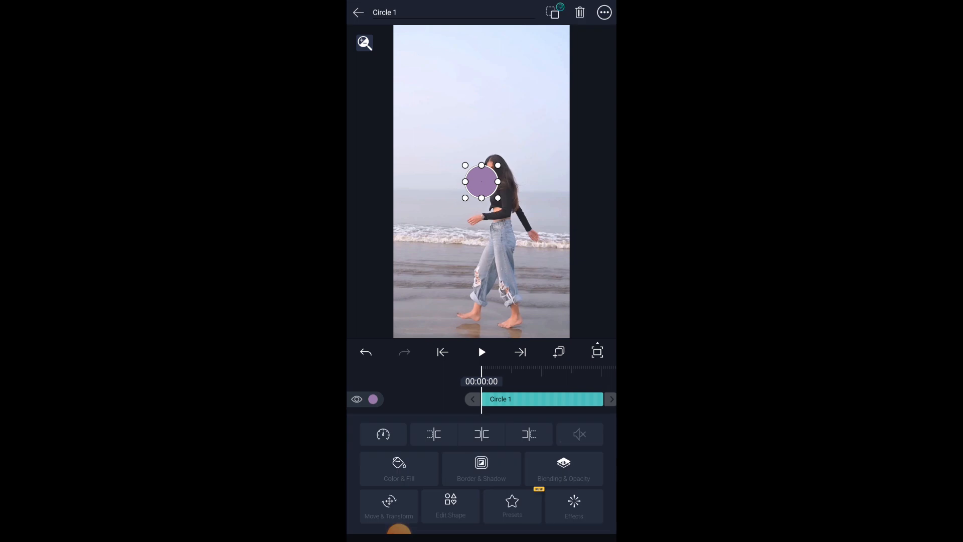
left_click(388, 506)
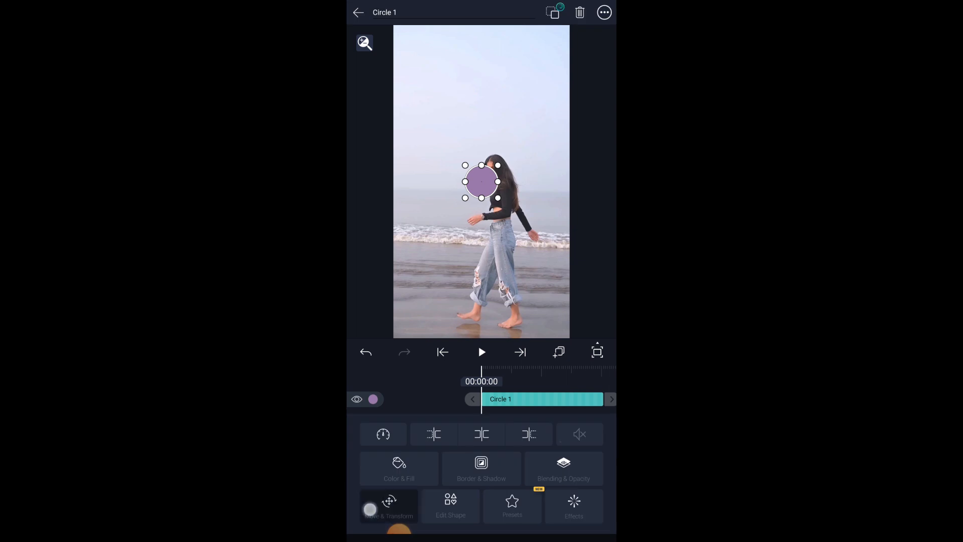
left_click(388, 507)
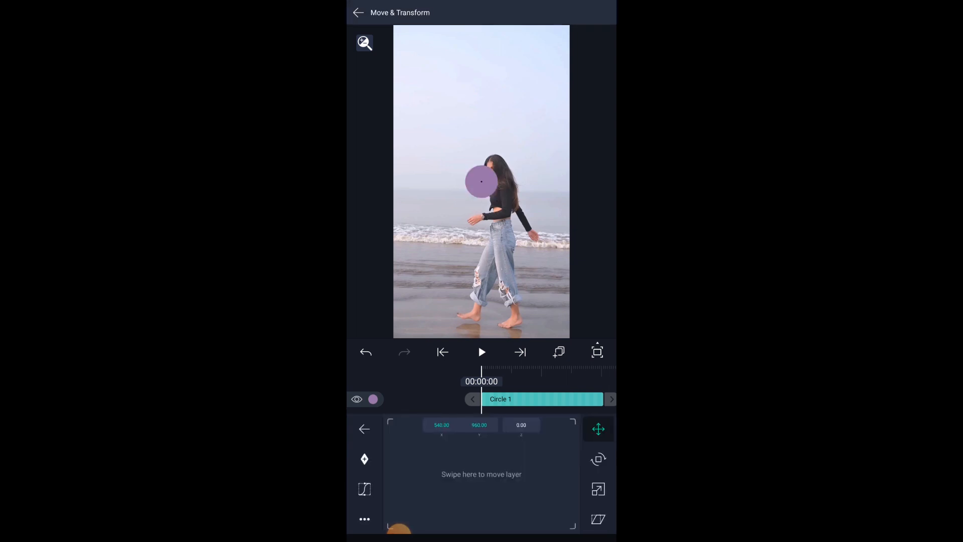
left_click(597, 489)
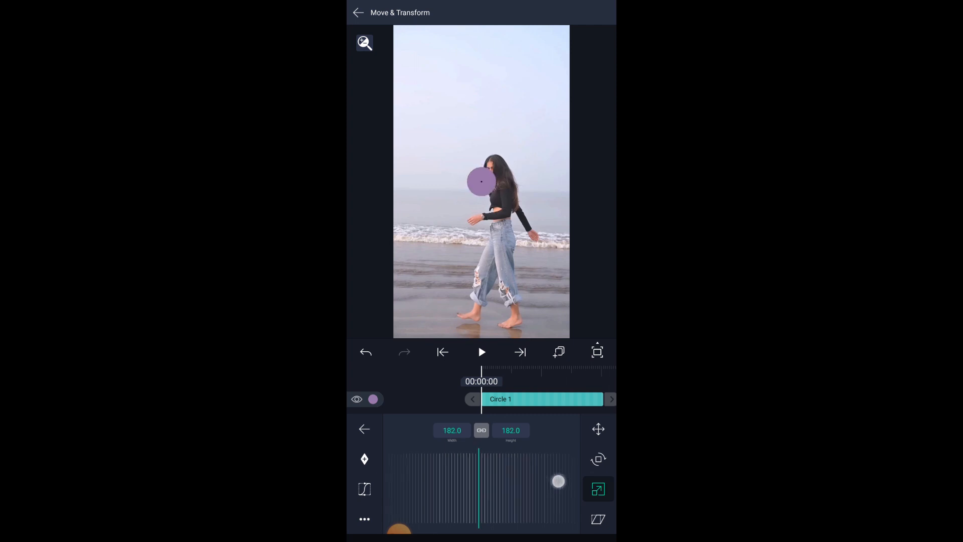
left_click_drag(558, 481, 424, 479)
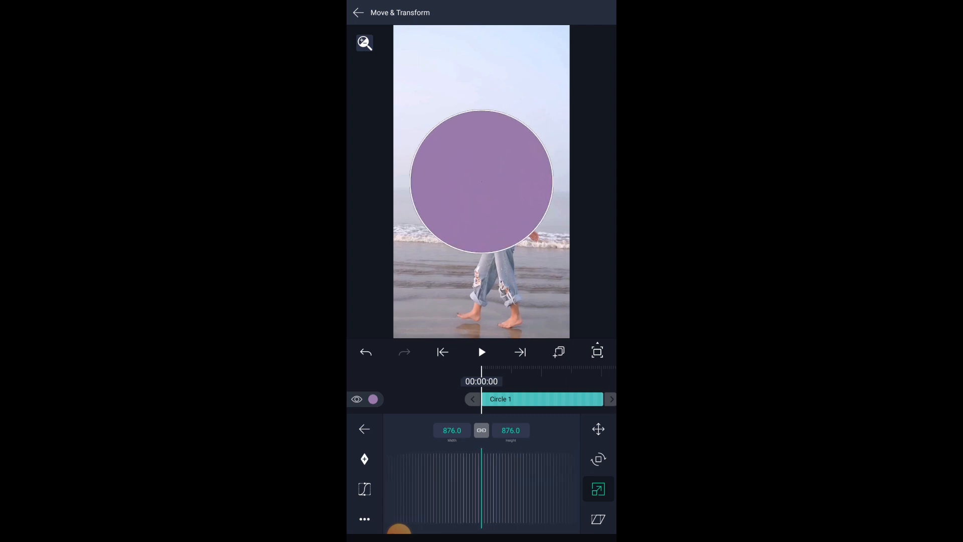
left_click(363, 428)
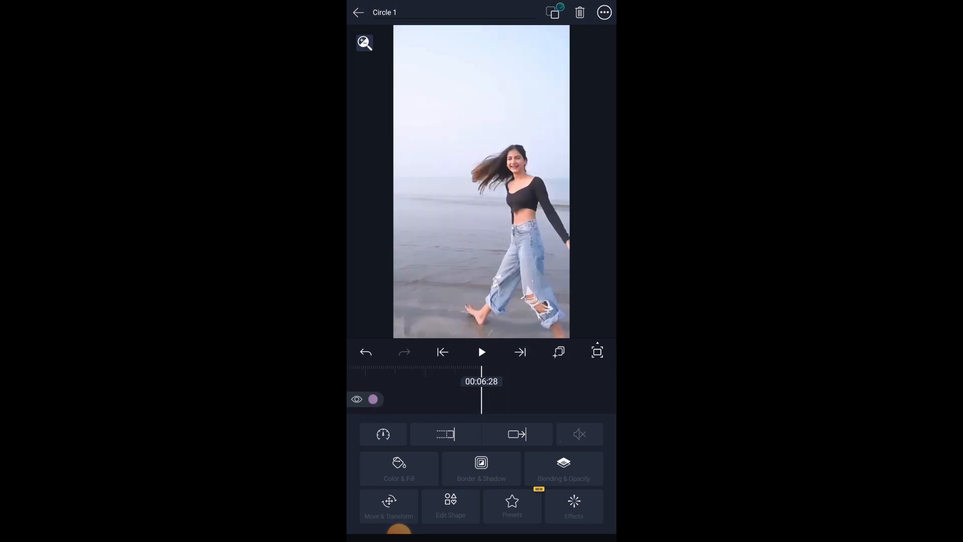
Combine the circle and beach clip into Group and Mask 1, then select that layer.
left_click(358, 12)
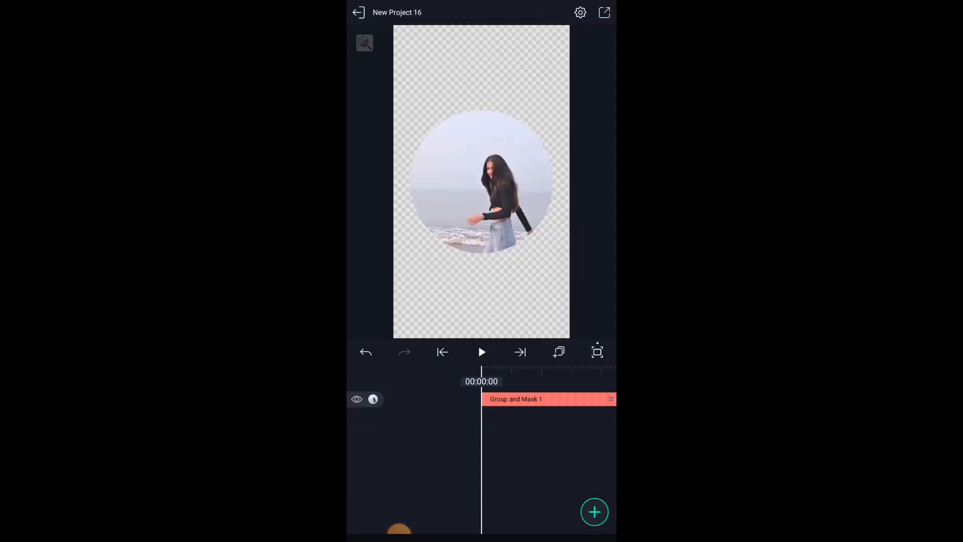
left_click(481, 351)
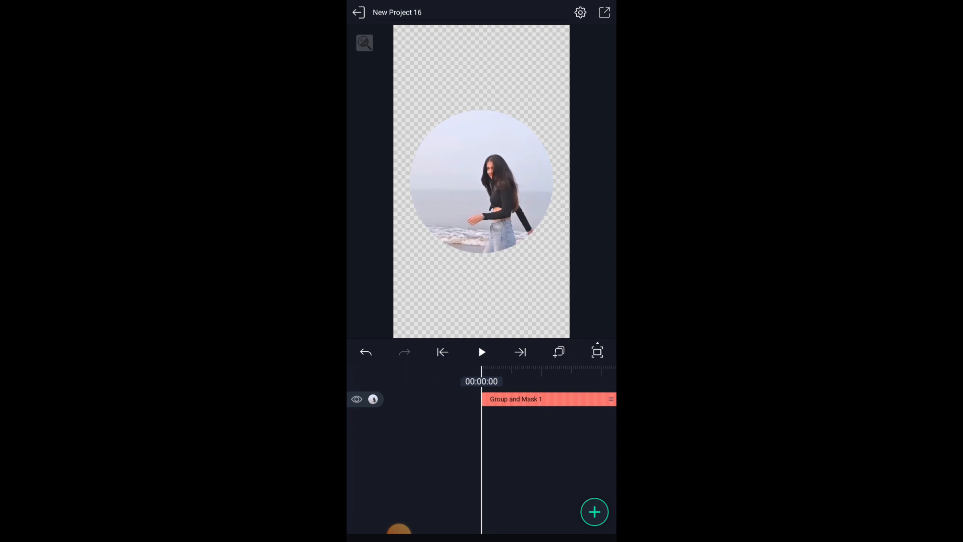
left_click(547, 398)
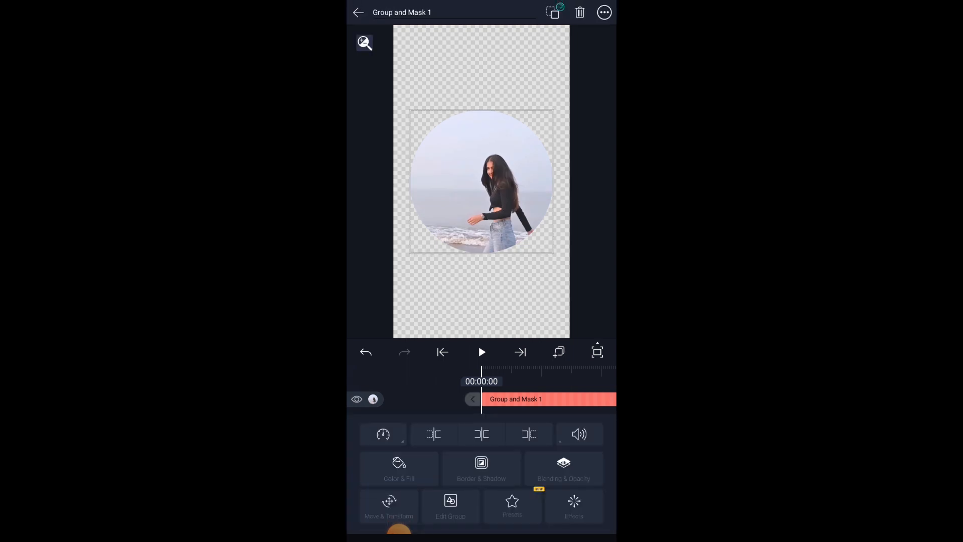
Add a white Outside border of size 15 to Group and Mask 1.
left_click(481, 468)
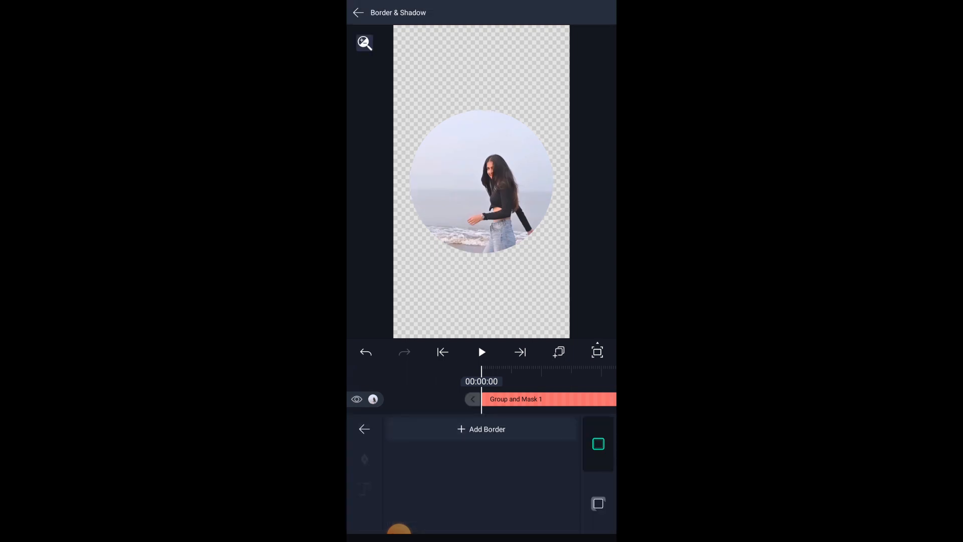
left_click(481, 429)
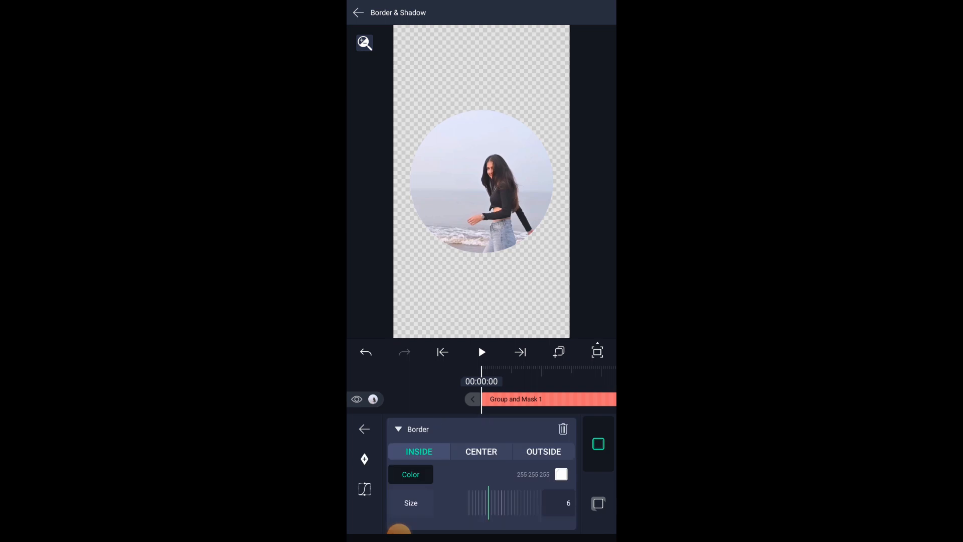
left_click(543, 452)
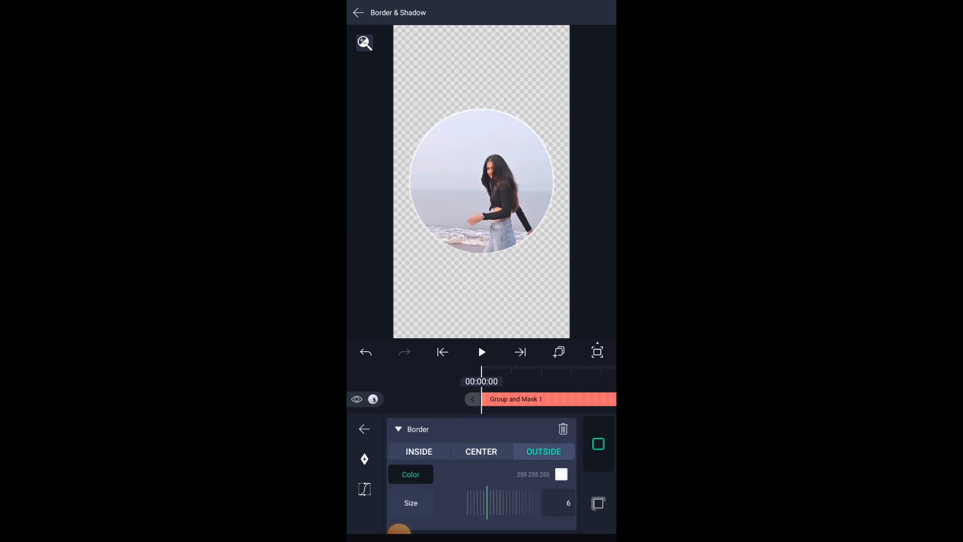
left_click_drag(487, 503, 468, 503)
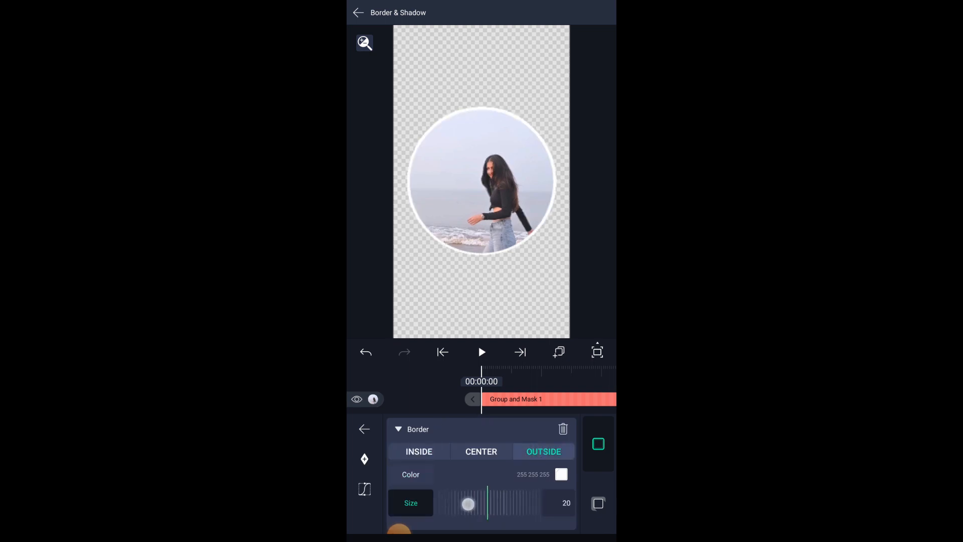
left_click_drag(467, 503, 482, 509)
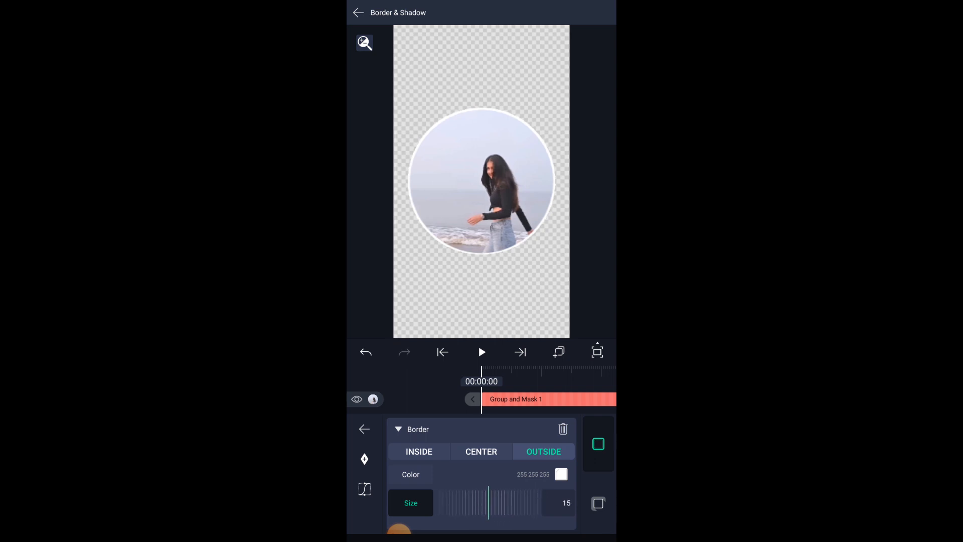
left_click(481, 352)
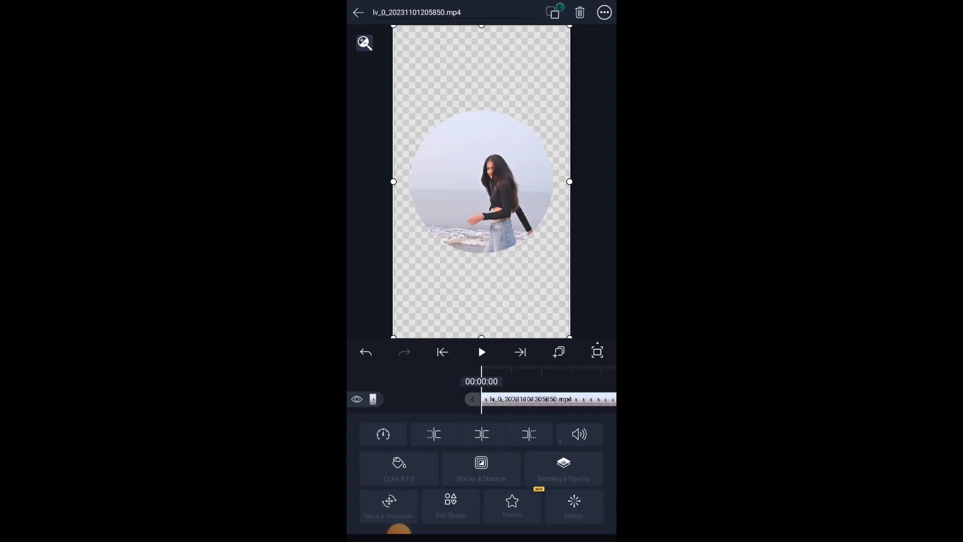
Nudge the beach video's position slightly inside the circle via Move & Transform.
left_click(388, 506)
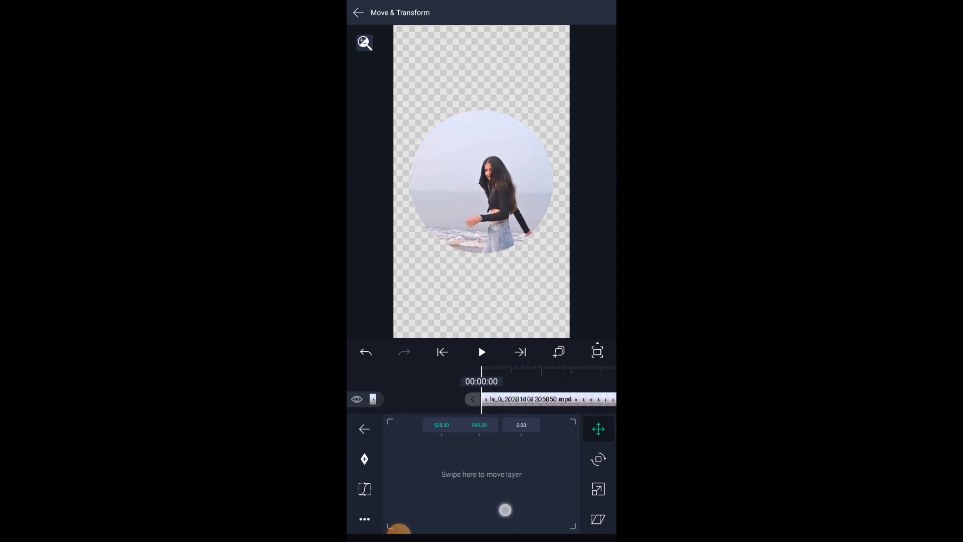
left_click_drag(504, 510, 506, 506)
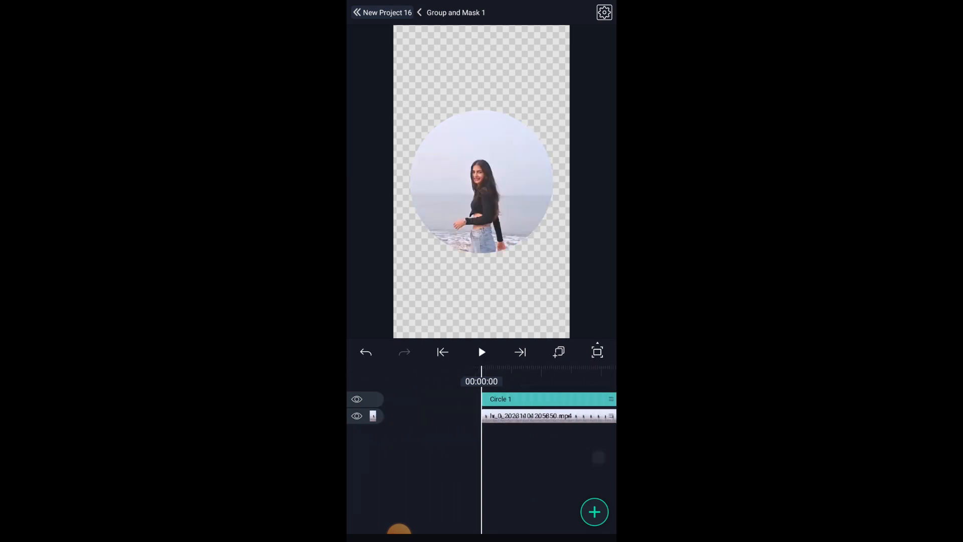
Return to the main timeline and export the project as a 1080p video.
left_click(419, 12)
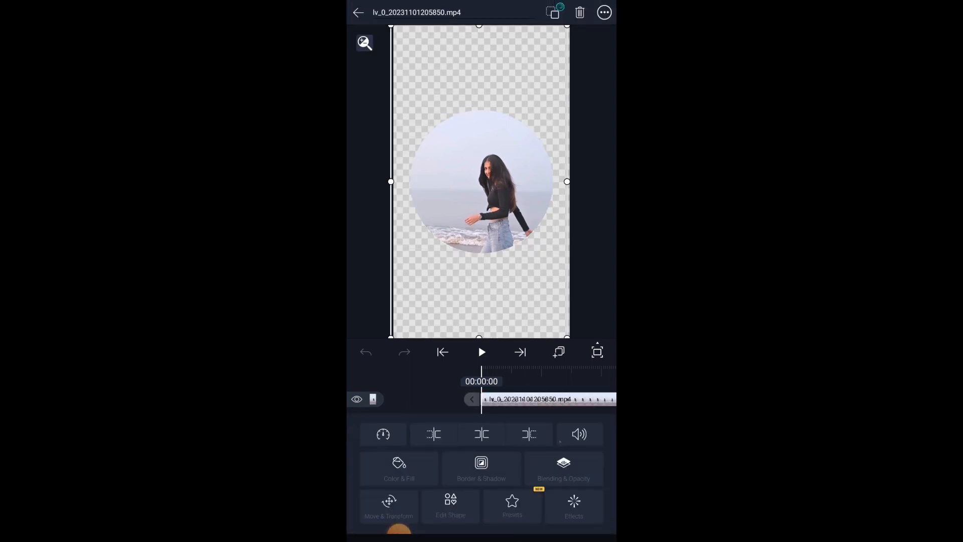
left_click(397, 468)
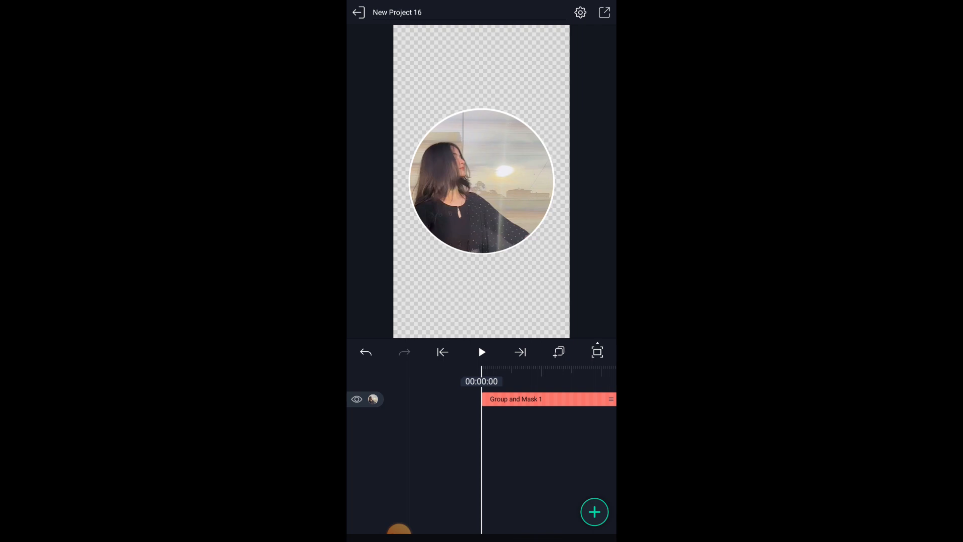
left_click(604, 11)
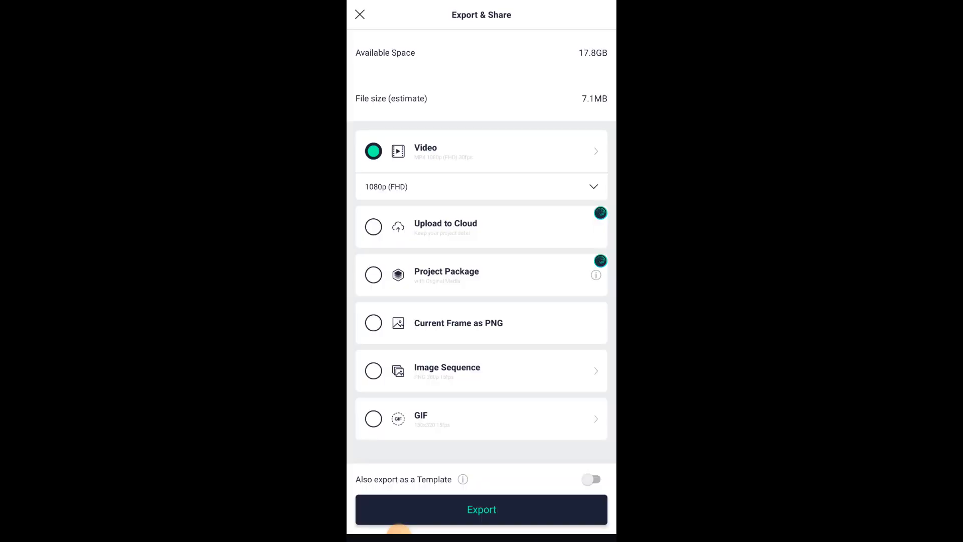
left_click(481, 508)
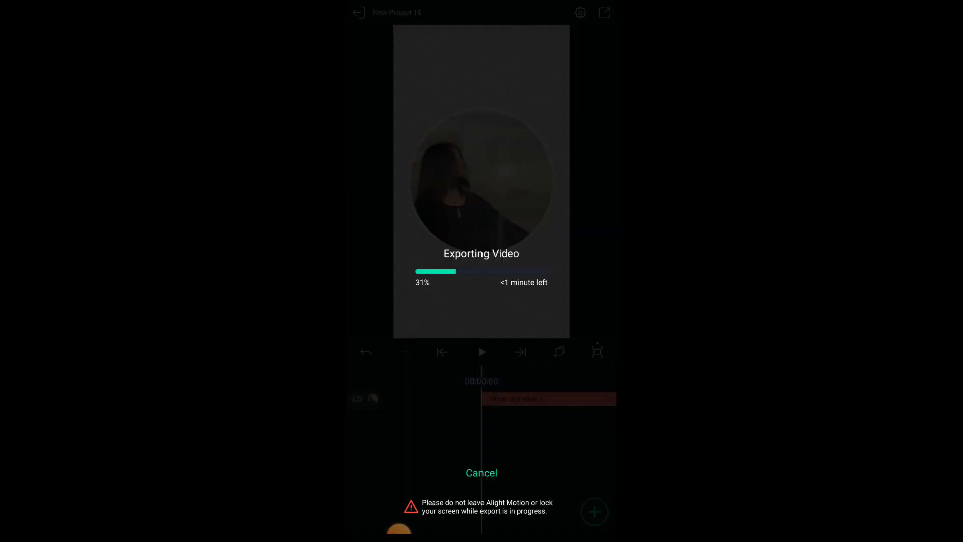